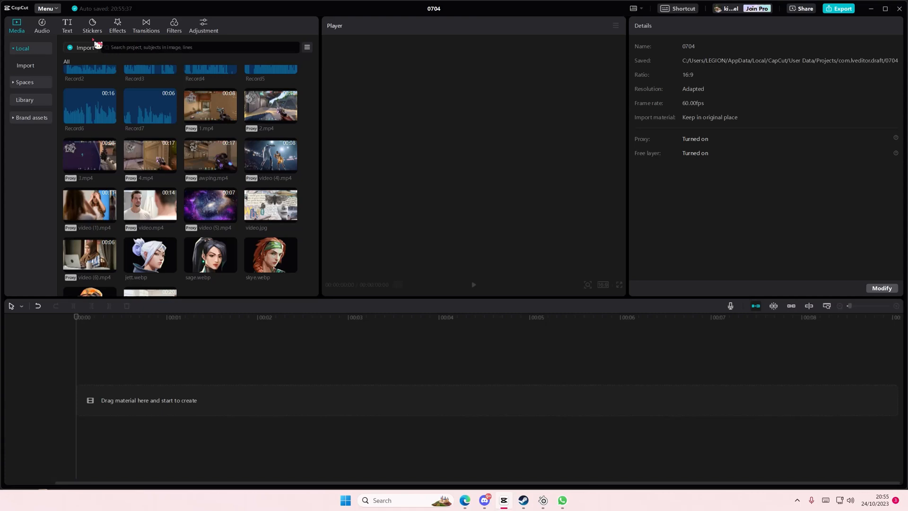
# Browse the Trending text effect gallery, scrolling down through the ART style presets
pyautogui.click(67, 26)
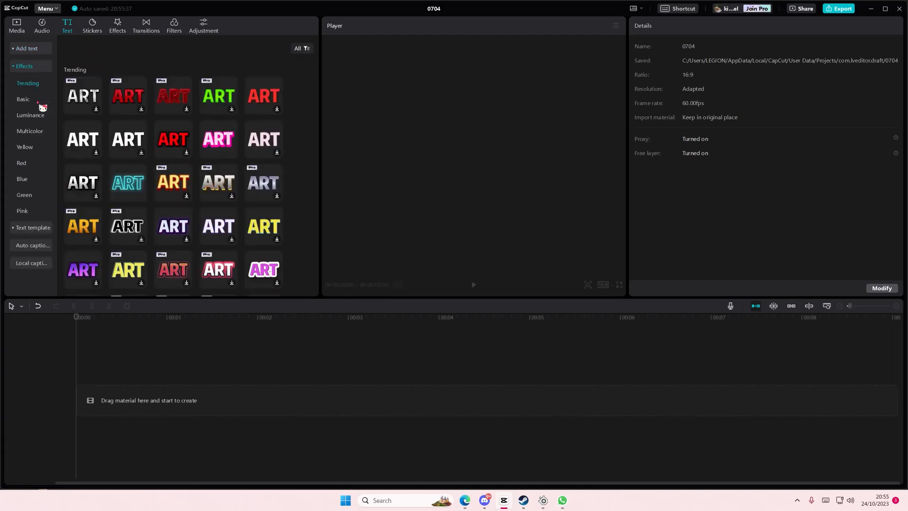
pyautogui.scroll(-3)
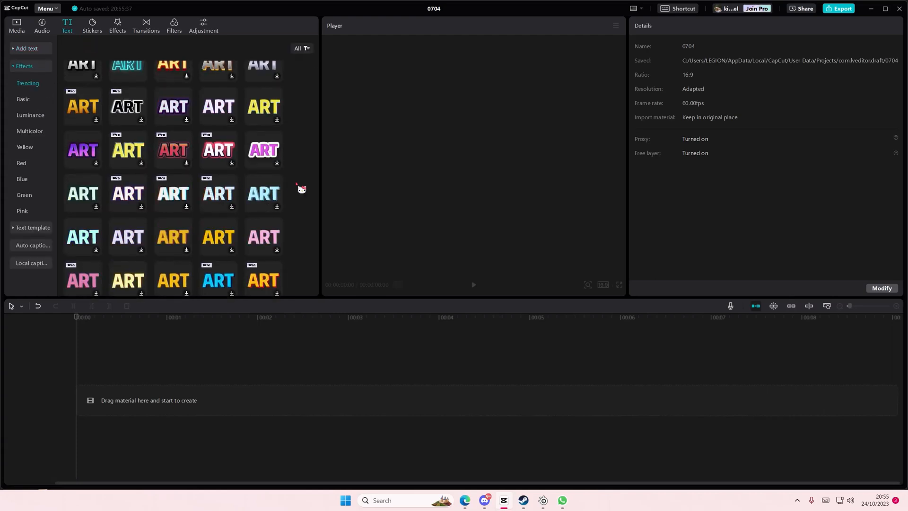
pyautogui.scroll(-3)
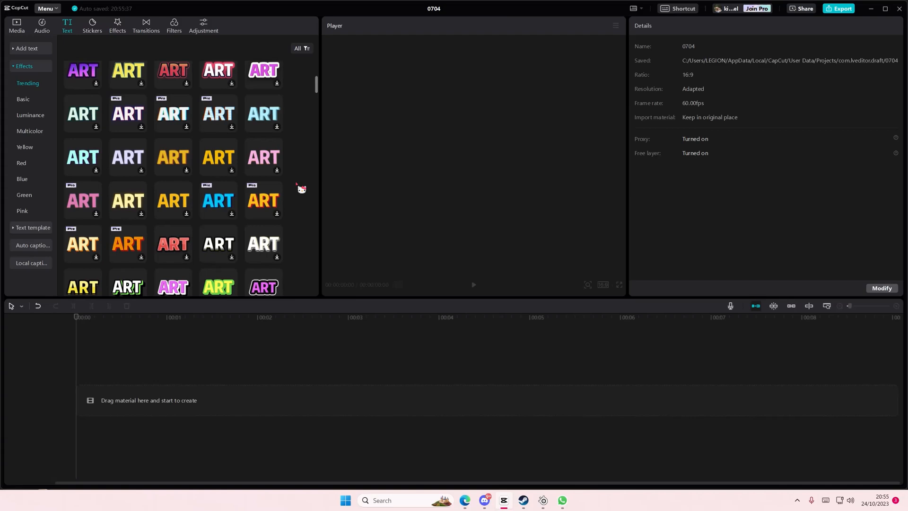
pyautogui.scroll(-3)
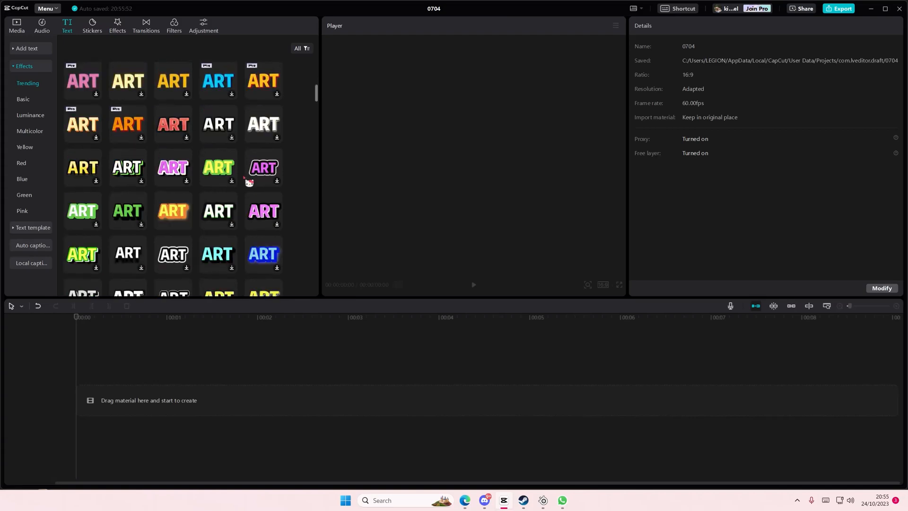
pyautogui.scroll(-3)
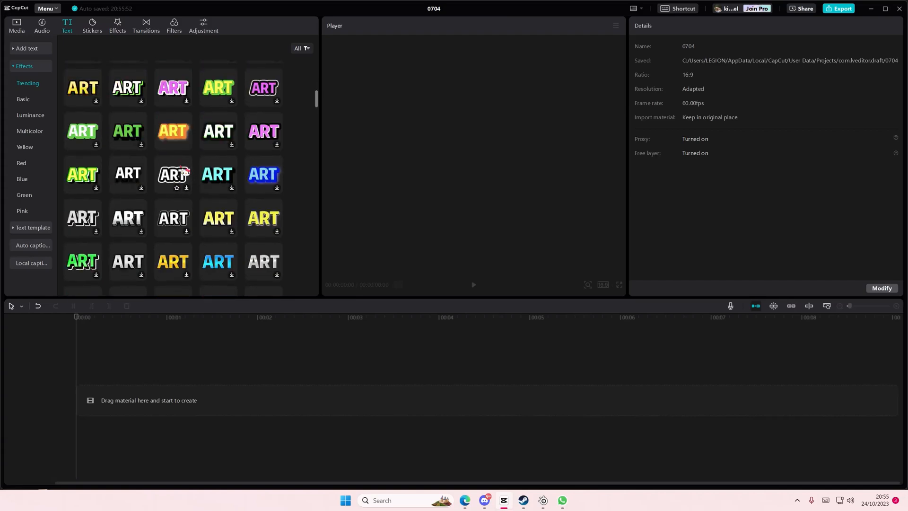
pyautogui.scroll(-3)
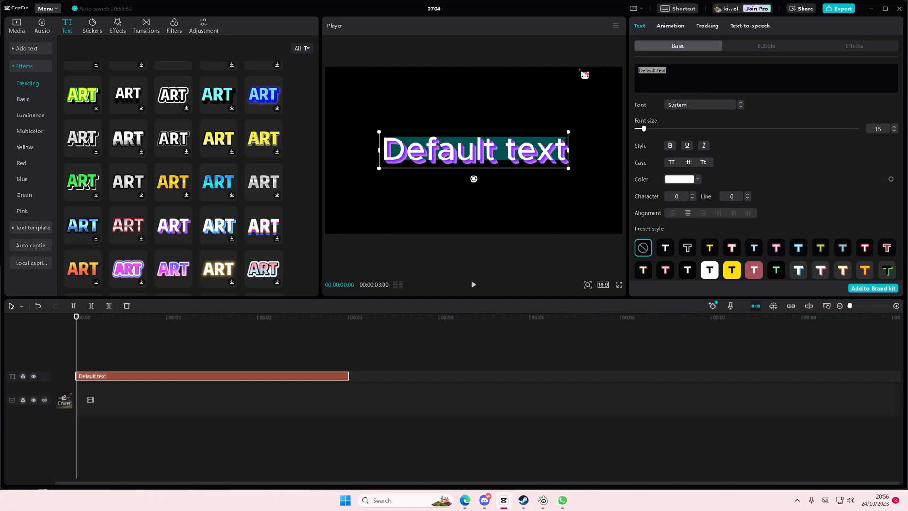
# Change the clip's text to COLOR and recolour its lettering bright yellow from the hue bar
pyautogui.click(698, 105)
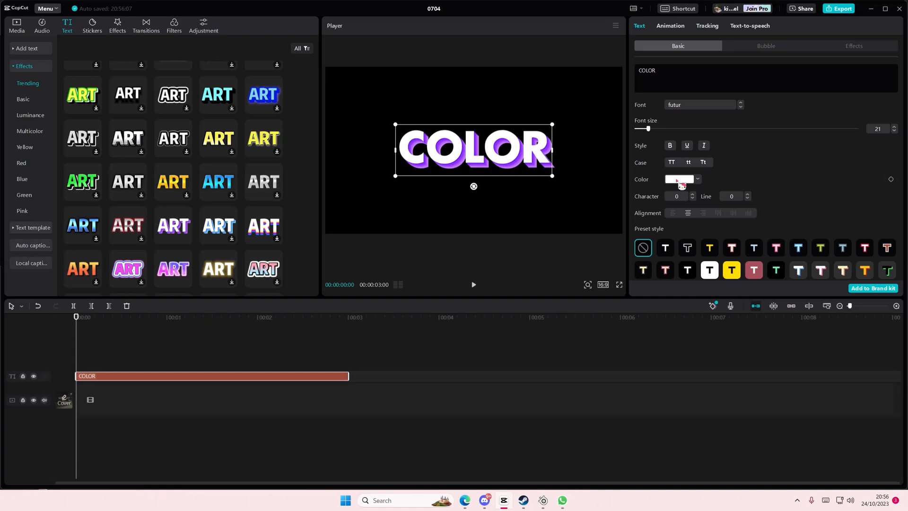
pyautogui.click(678, 179)
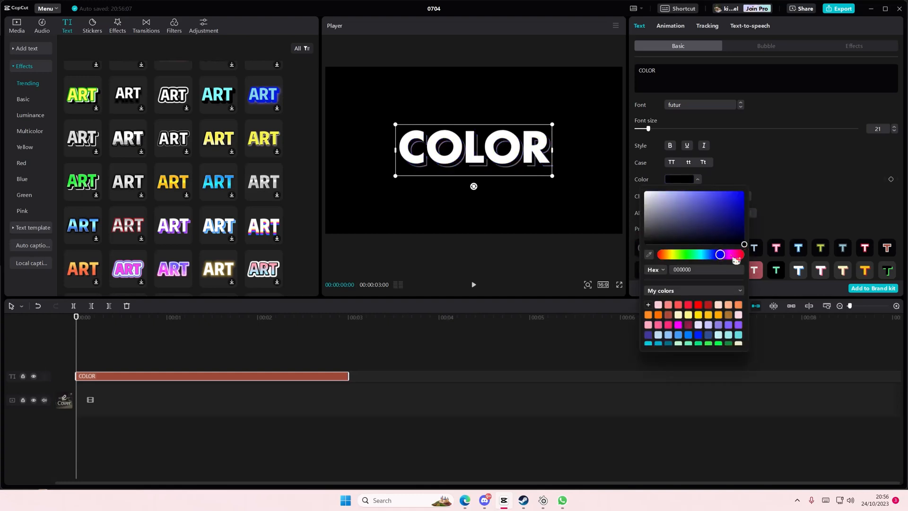
pyautogui.click(677, 255)
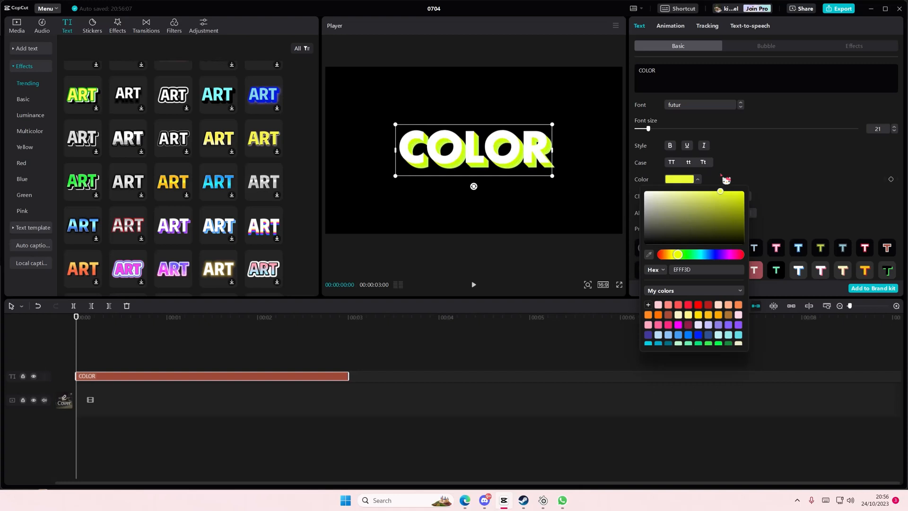
pyautogui.click(721, 255)
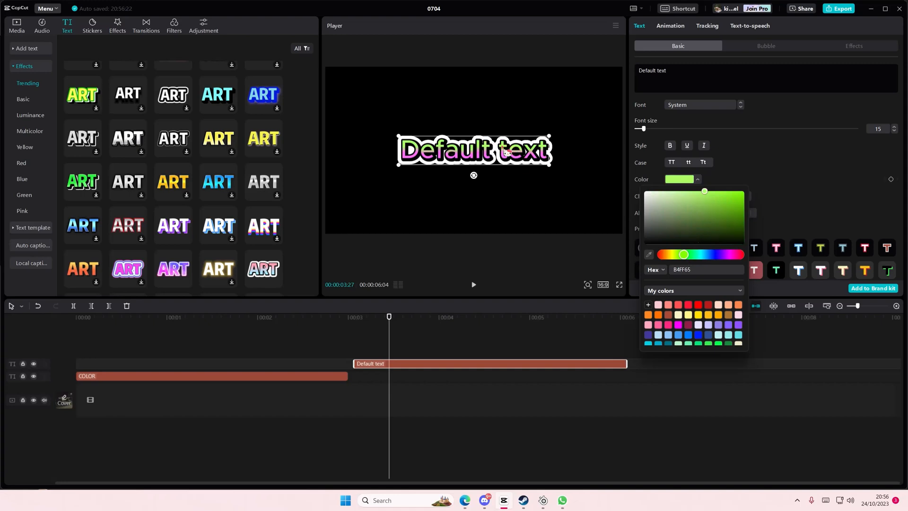
# Drag the second Default text clip so it starts where the COLOR clip ends, at 3 s
pyautogui.moveTo(684, 255); pyautogui.dragTo(718, 254)
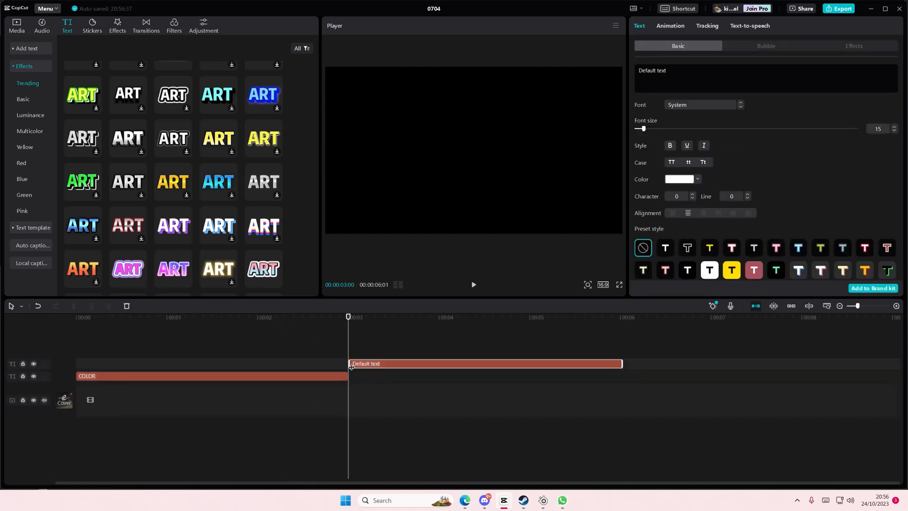
# Make the second clip read COLOR in the futur font with light green lettering
pyautogui.click(417, 317)
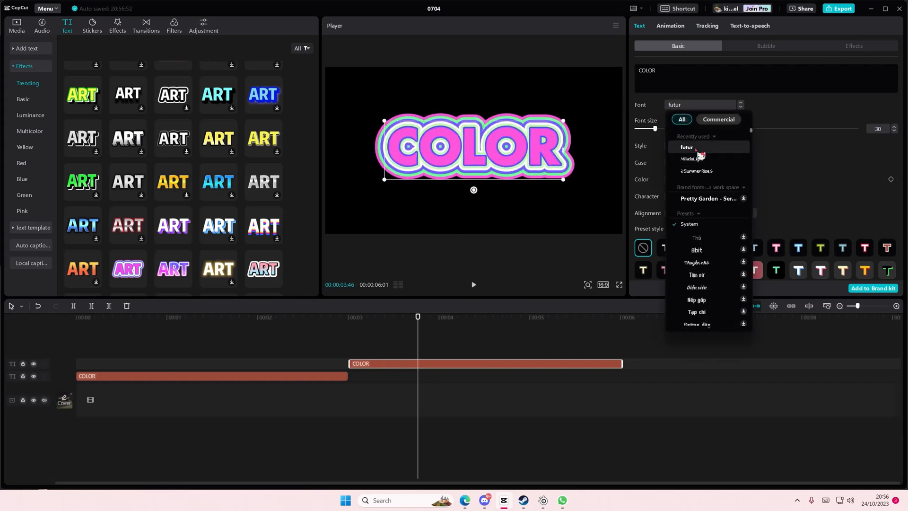
pyautogui.click(681, 179)
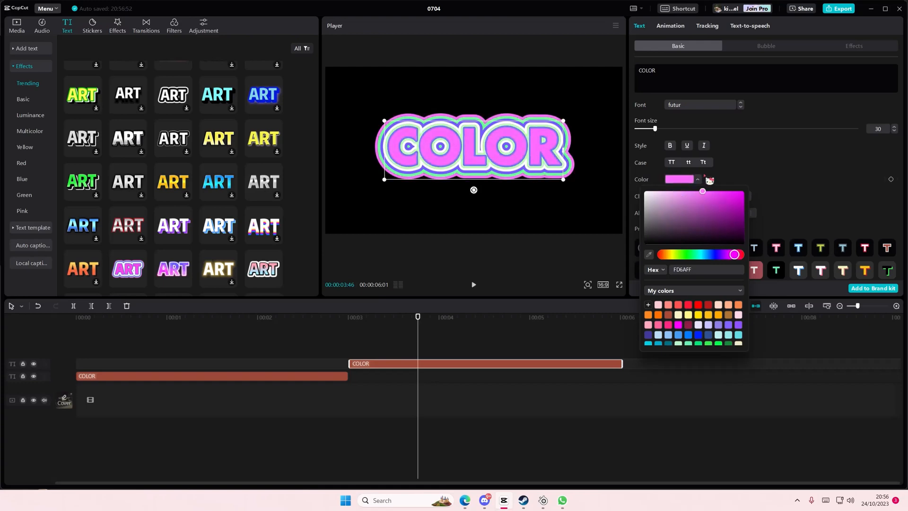
pyautogui.click(681, 254)
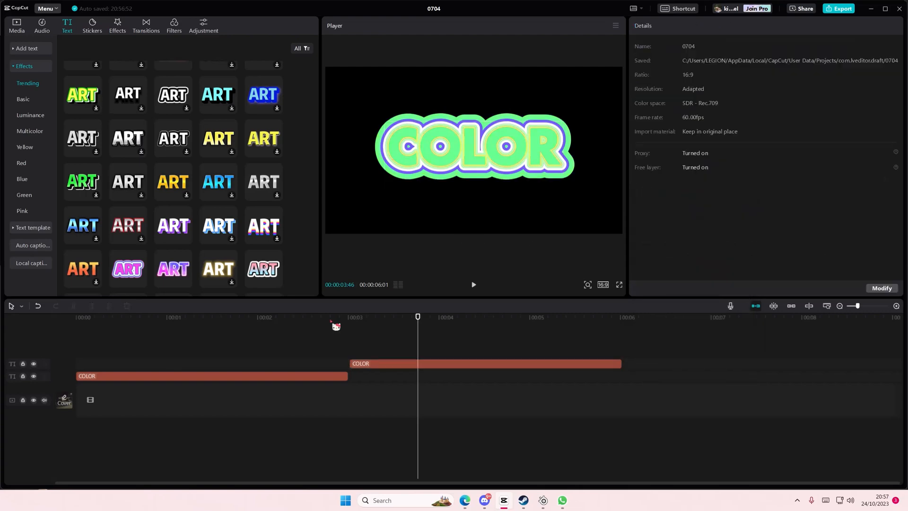
pyautogui.click(486, 363)
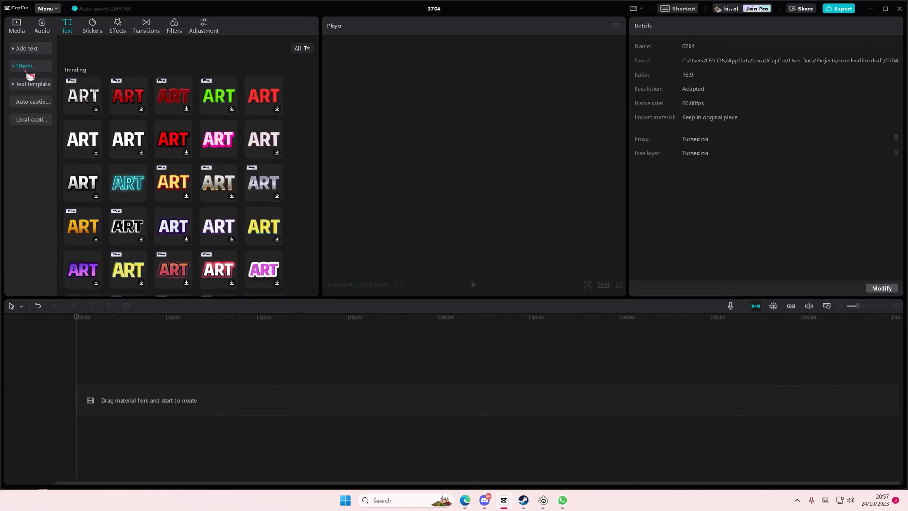
# Add the WARM-UP GAME text template over a white library clip and select the title
pyautogui.click(33, 83)
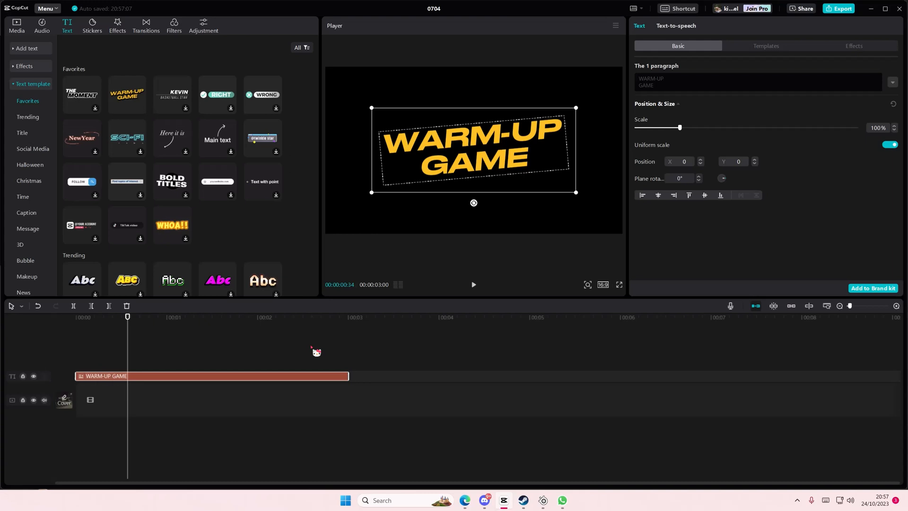
pyautogui.moveTo(720, 262)
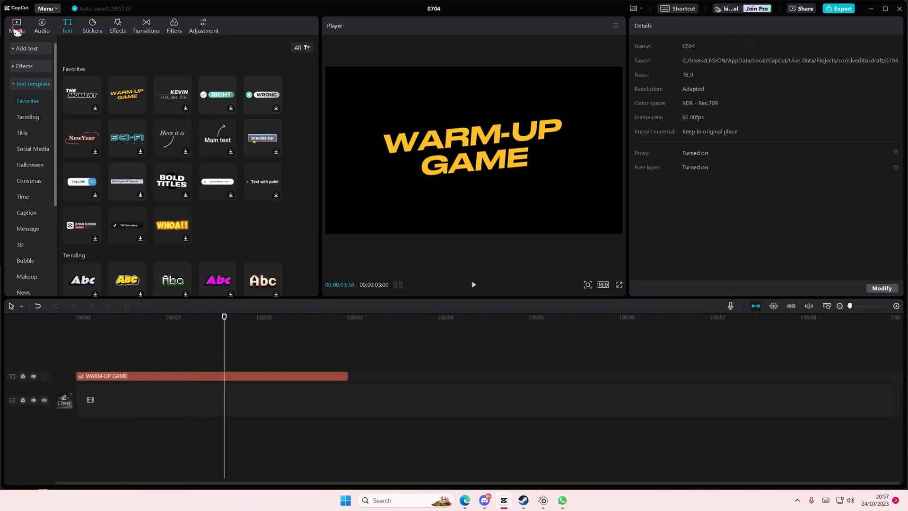
pyautogui.click(16, 26)
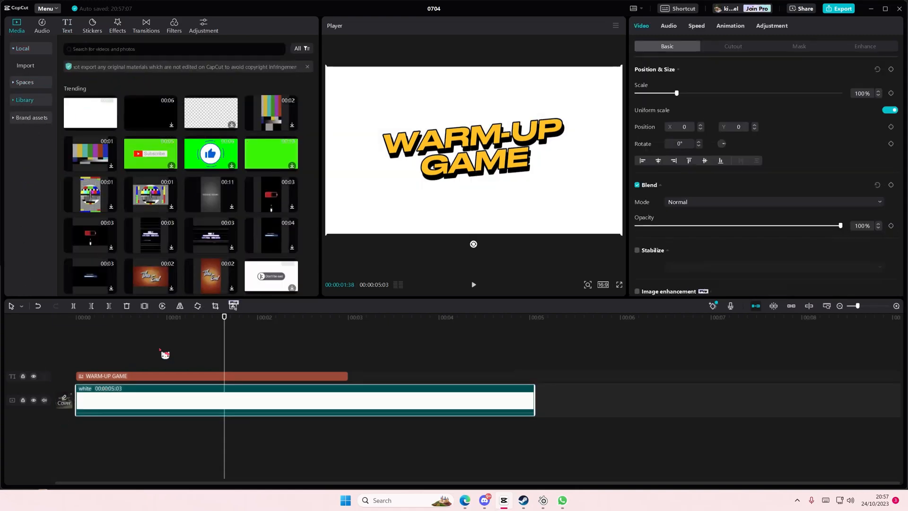
pyautogui.click(211, 376)
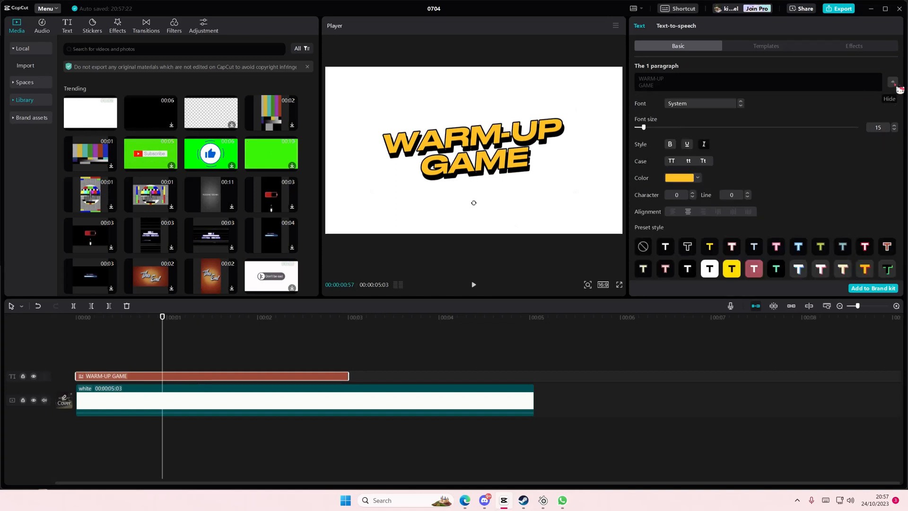
# Recolour the WARM-UP GAME lettering soft pink and give it a pink stroke from My colors
pyautogui.click(679, 178)
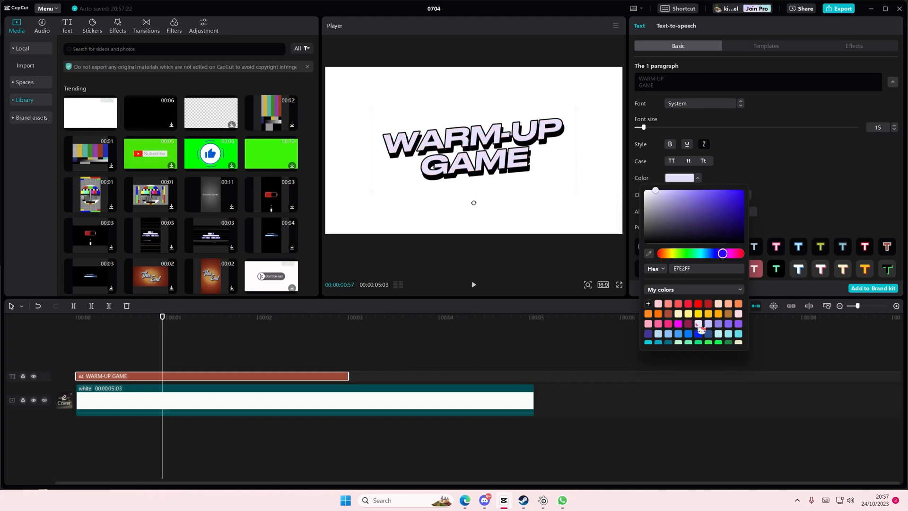
pyautogui.click(673, 331)
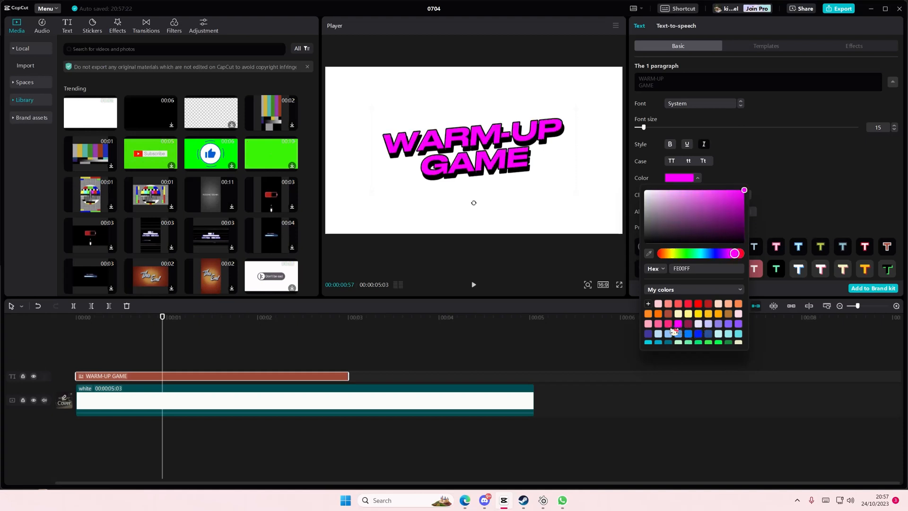
pyautogui.click(713, 323)
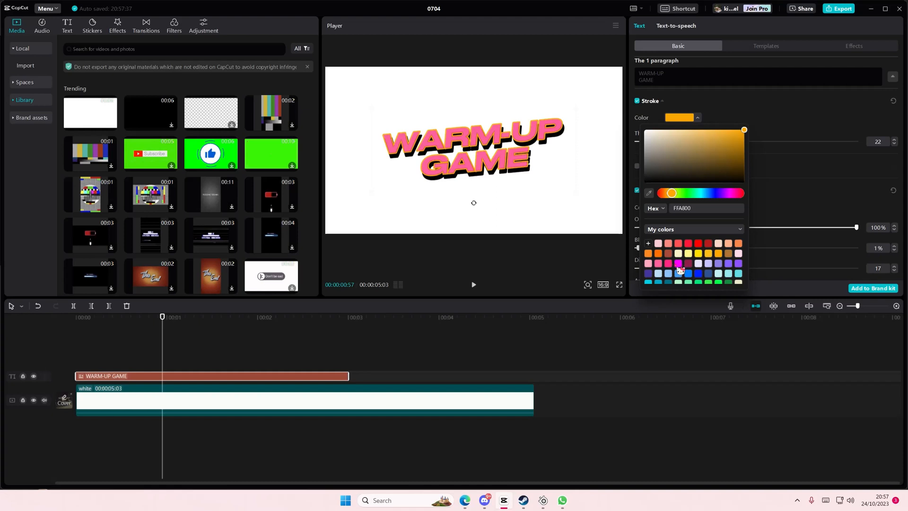
pyautogui.click(679, 270)
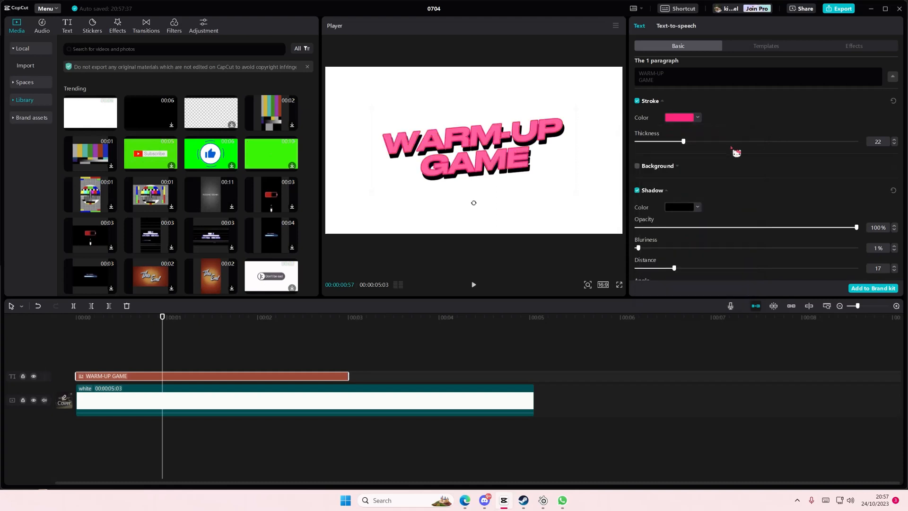
pyautogui.click(679, 207)
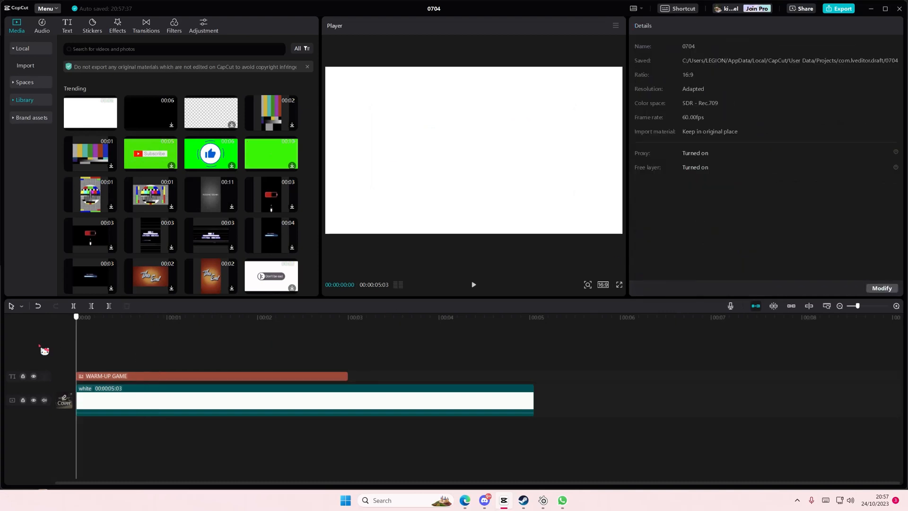
pyautogui.click(144, 317)
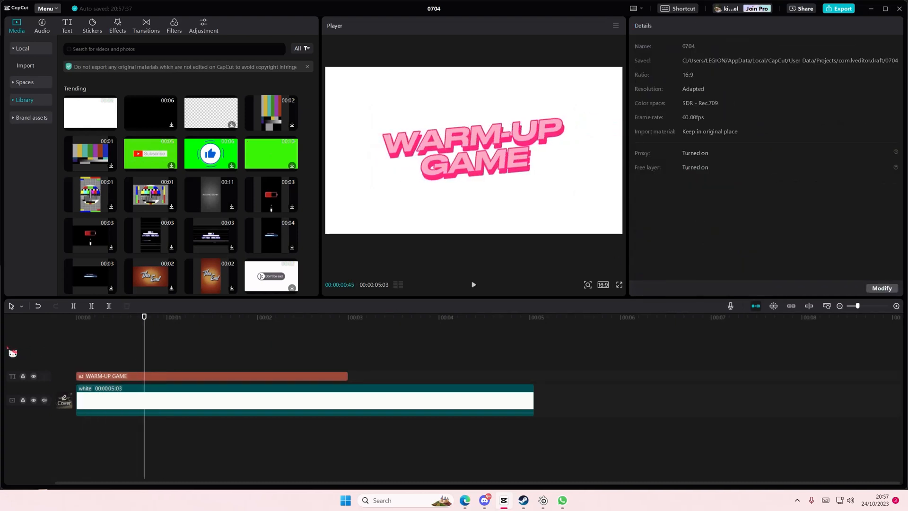